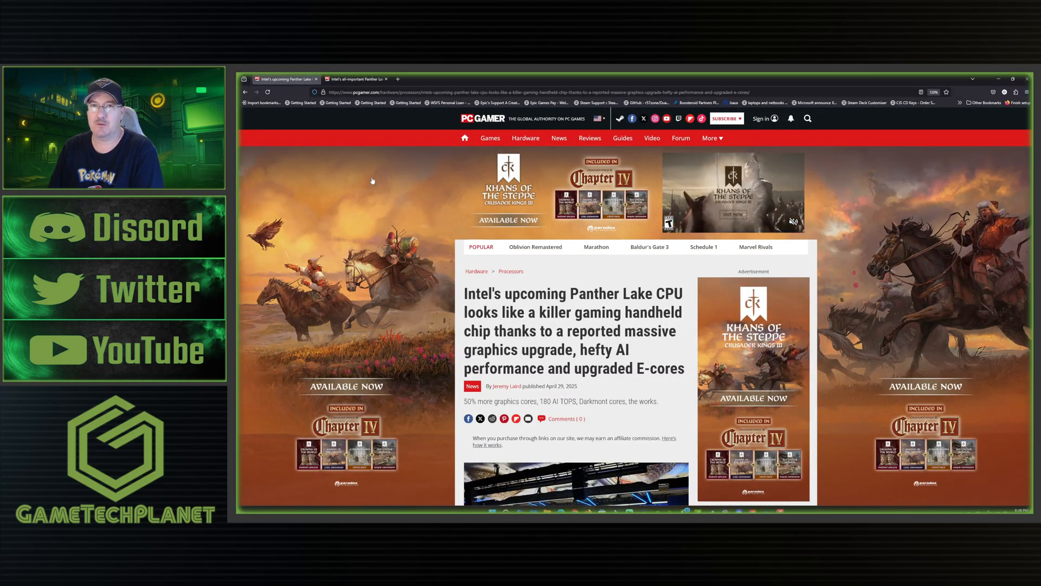
pyautogui.click(356, 79)
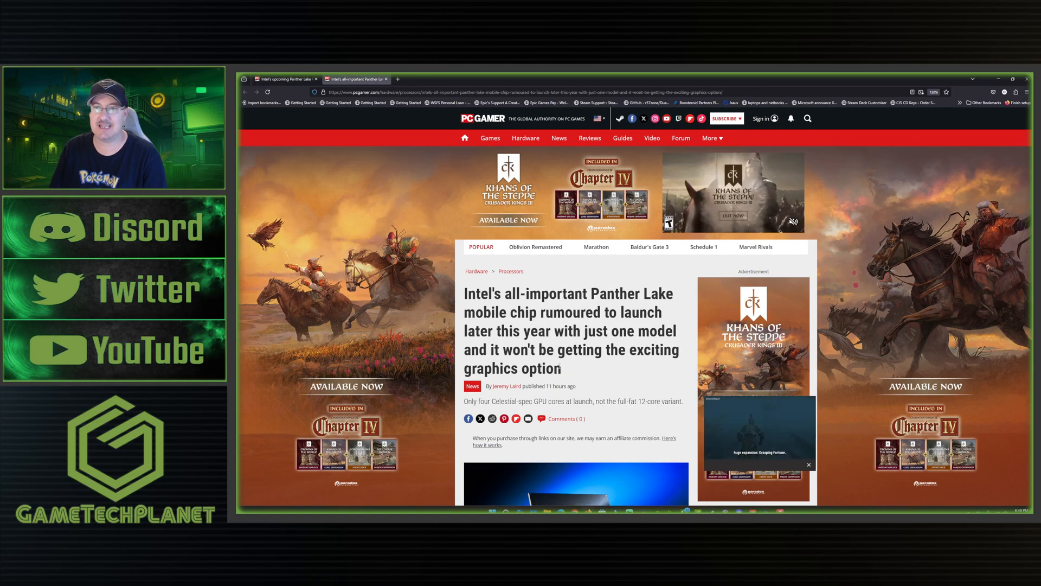
pyautogui.scroll(-3)
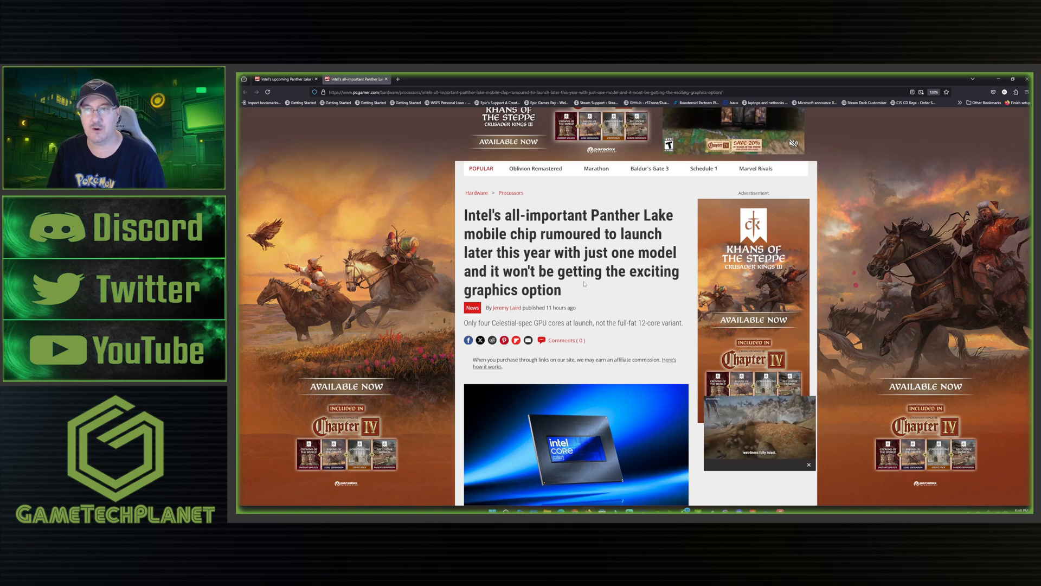
pyautogui.scroll(-3)
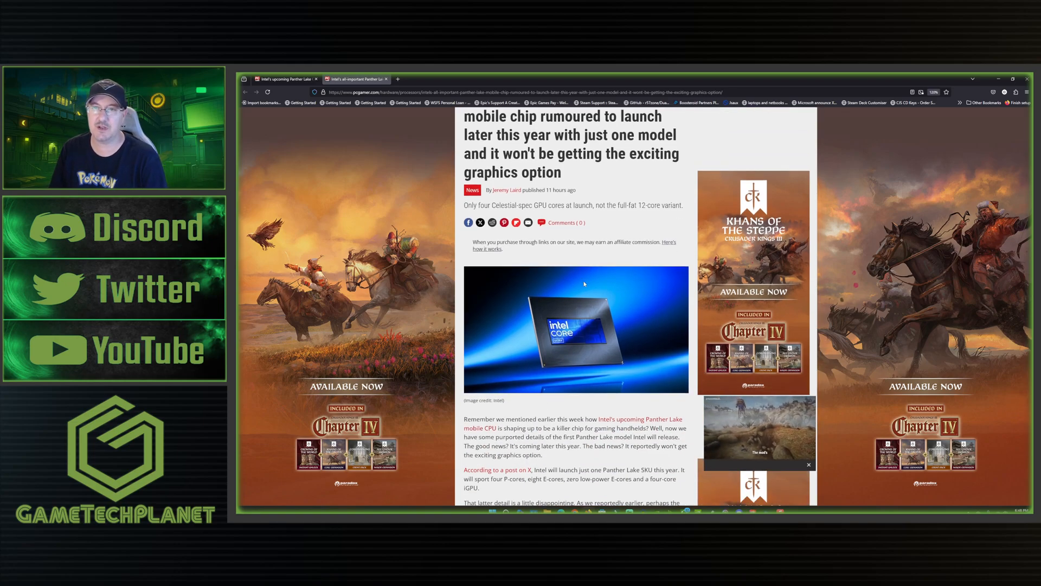
pyautogui.scroll(-3)
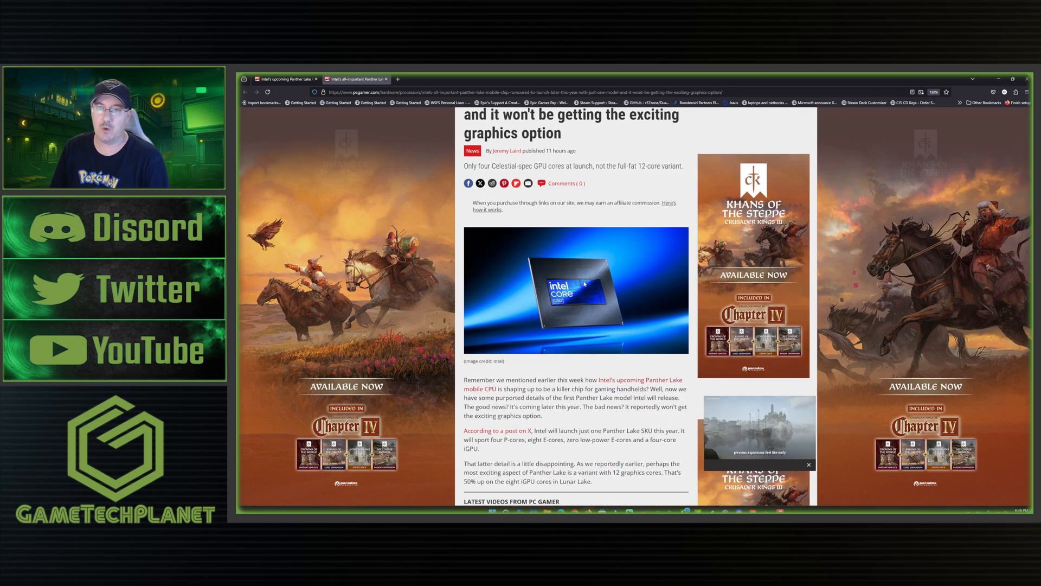
pyautogui.scroll(-3)
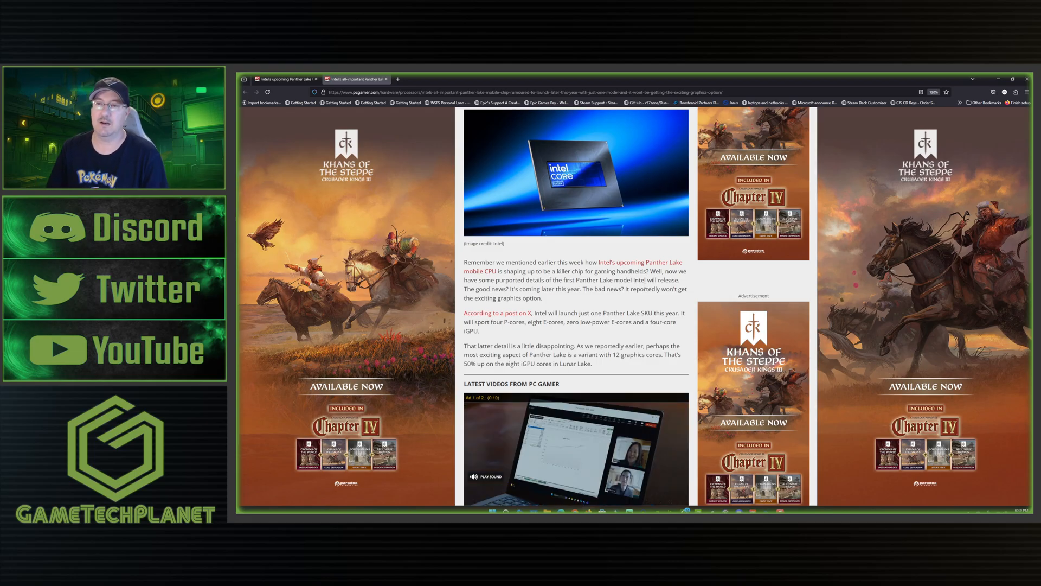
# Scroll back up through the article to the killer-handheld-chip headline.
pyautogui.scroll(-3)
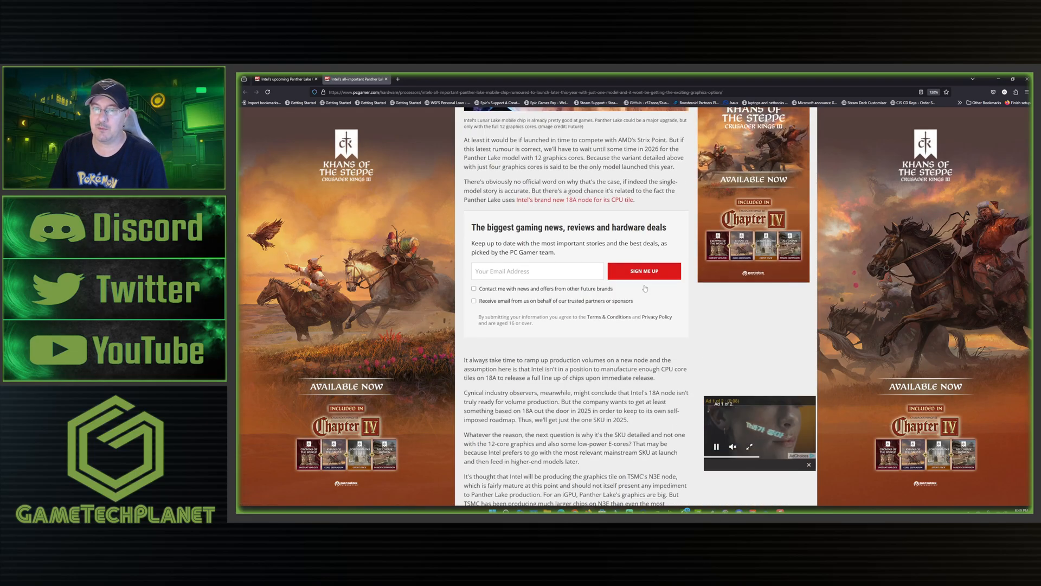
pyautogui.scroll(3)
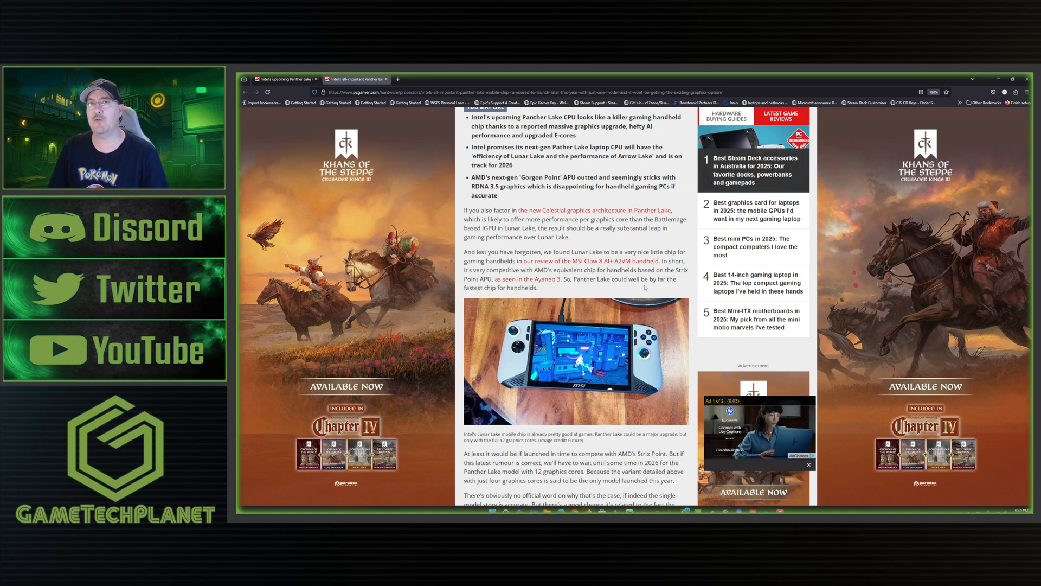
pyautogui.scroll(3)
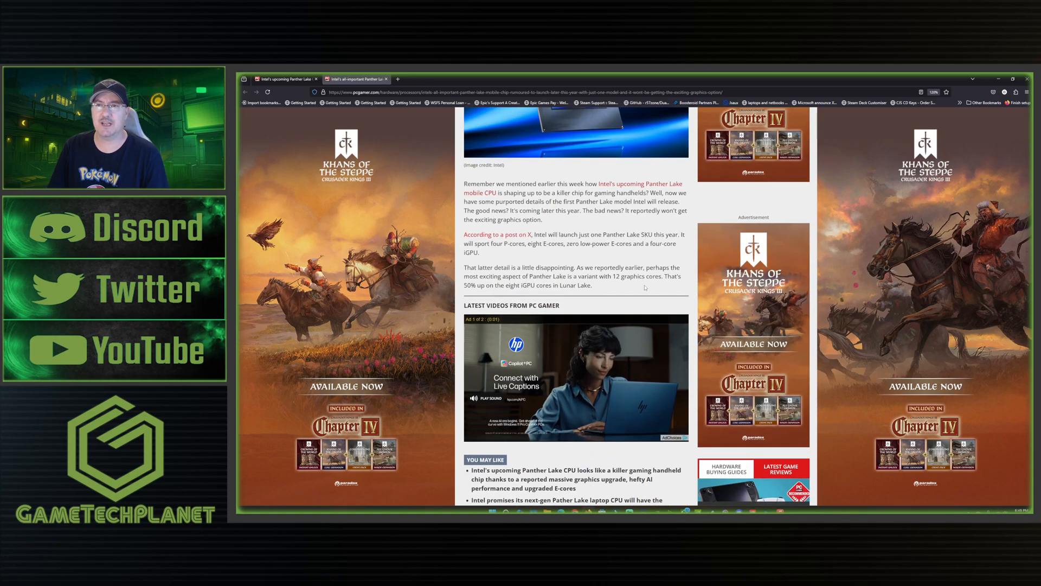
pyautogui.scroll(3)
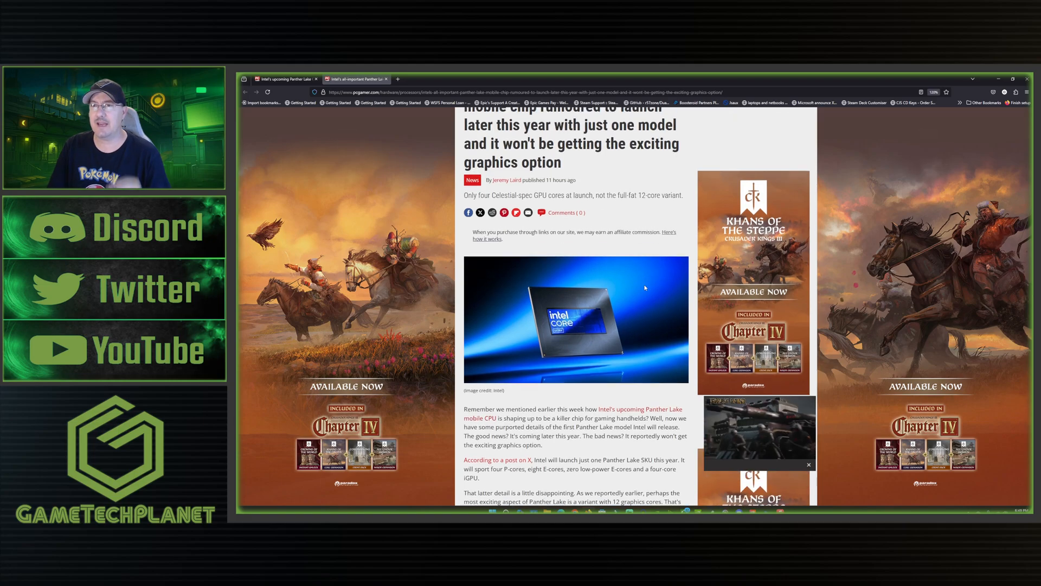
pyautogui.scroll(3)
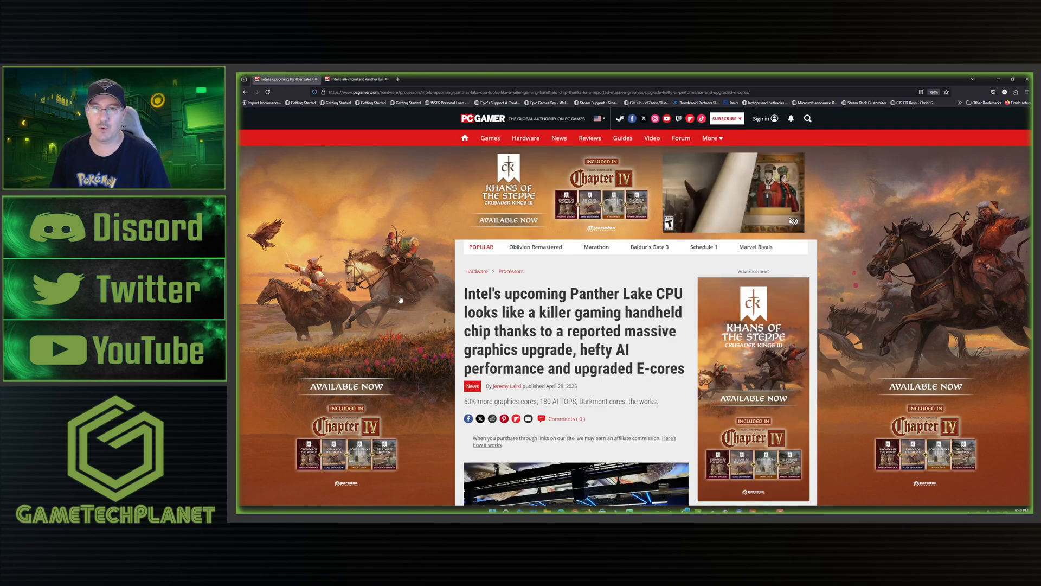
# Scroll past the hero image to the Darkmont E-cores paragraphs and Latest Videos section.
pyautogui.scroll(-3)
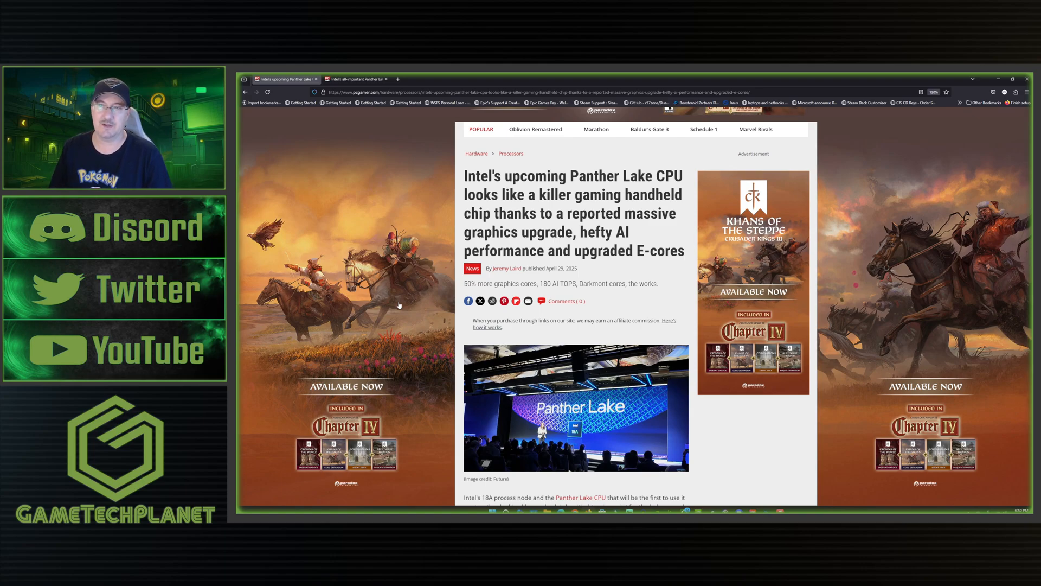
pyautogui.scroll(-3)
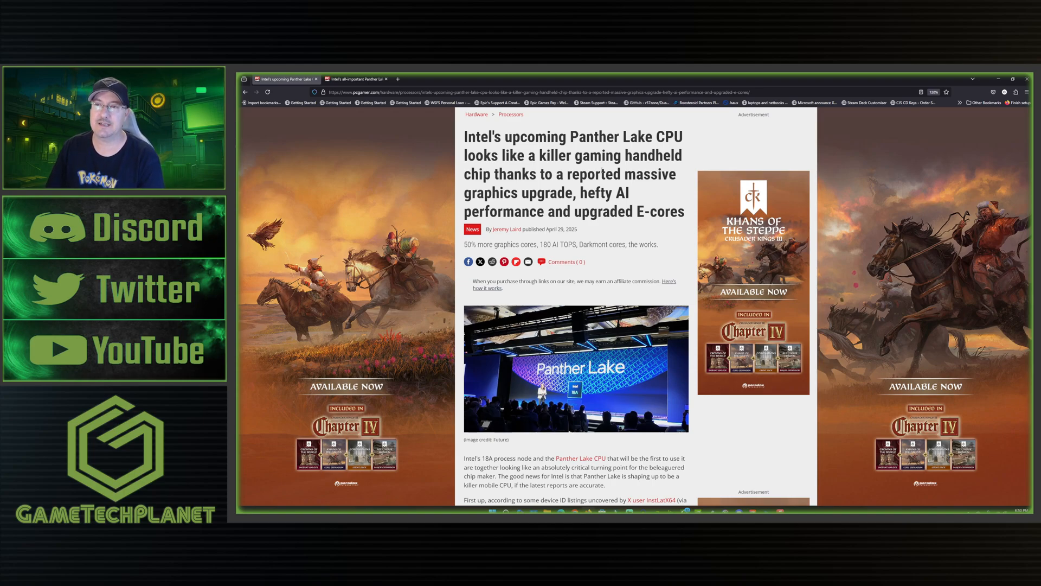
pyautogui.moveTo(661, 228)
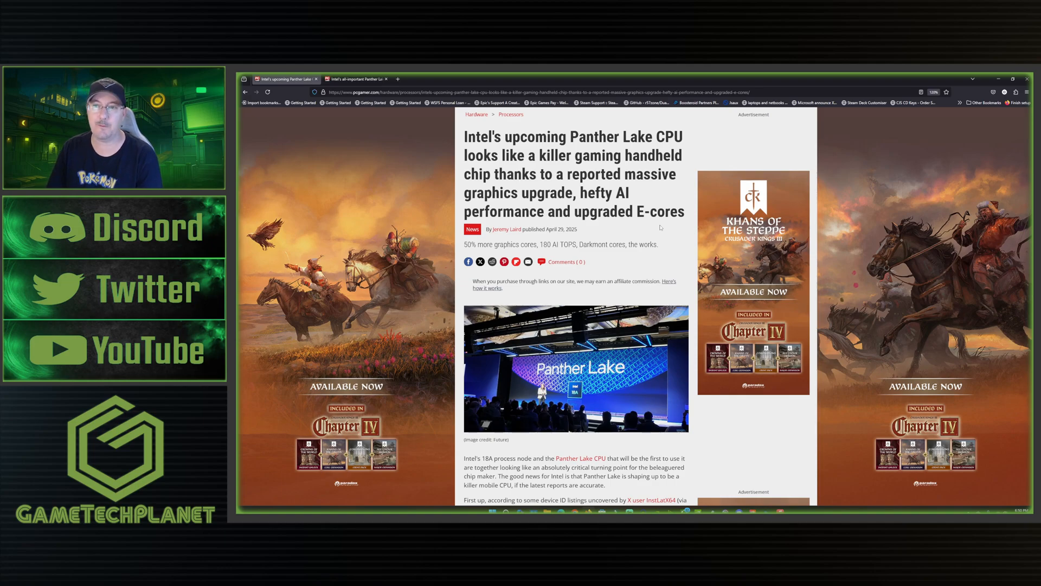
pyautogui.scroll(-3)
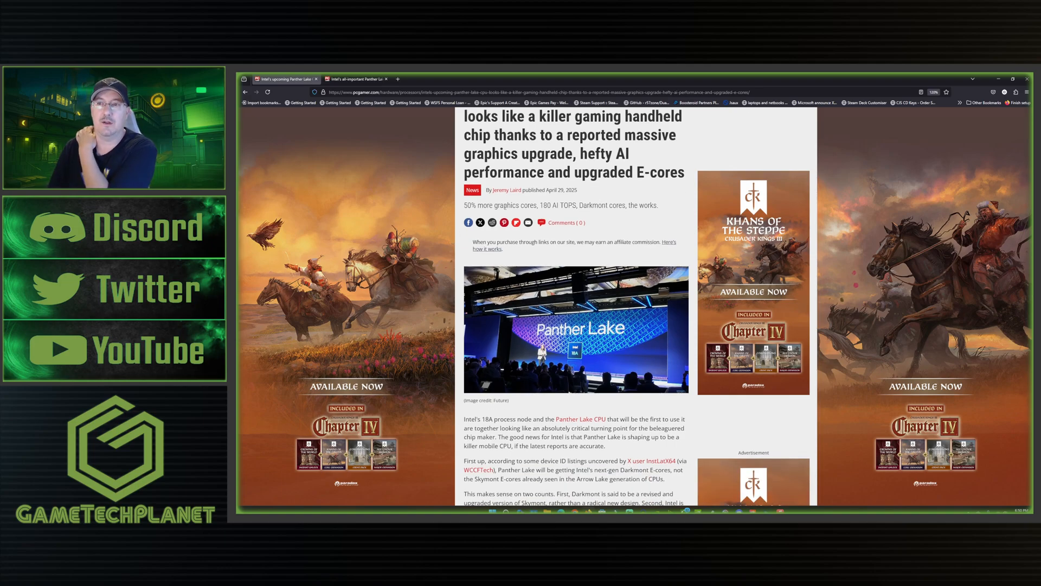
pyautogui.scroll(-3)
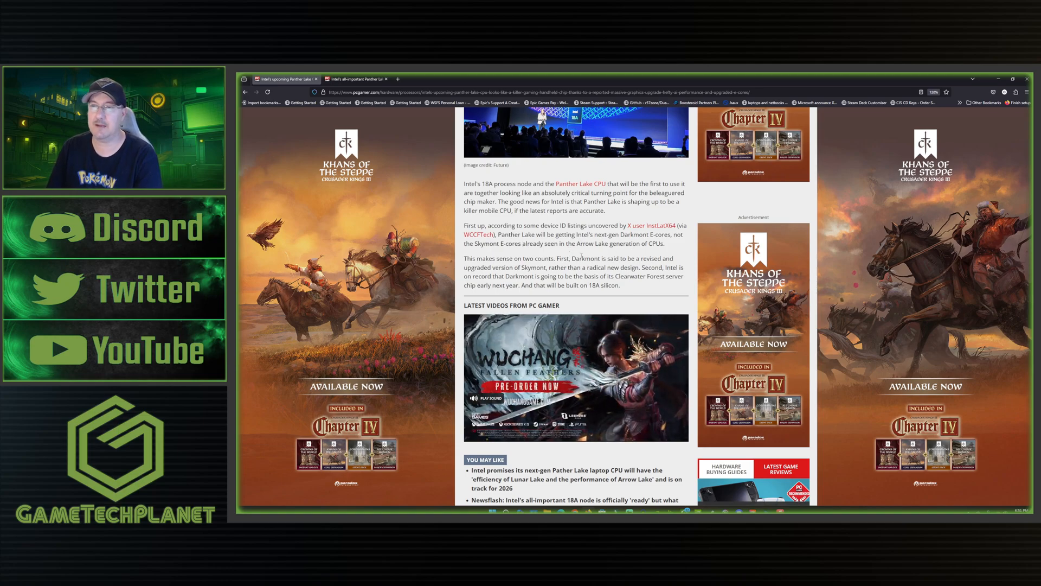
# Scroll past the video and You May Like links to the 180 TOPS AI section with the Lunar Lake photo.
pyautogui.click(575, 376)
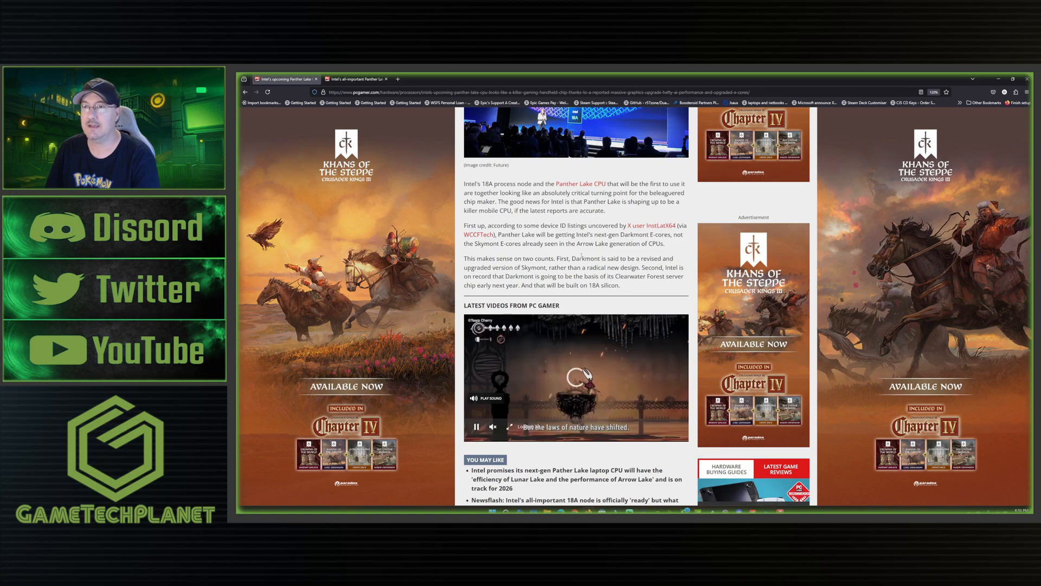
pyautogui.scroll(-3)
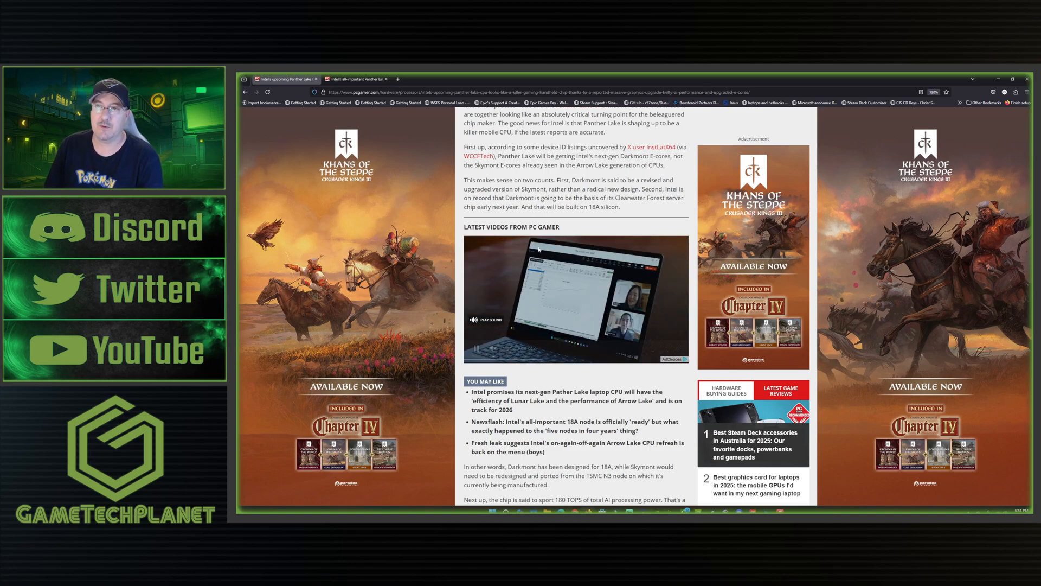
pyautogui.scroll(-3)
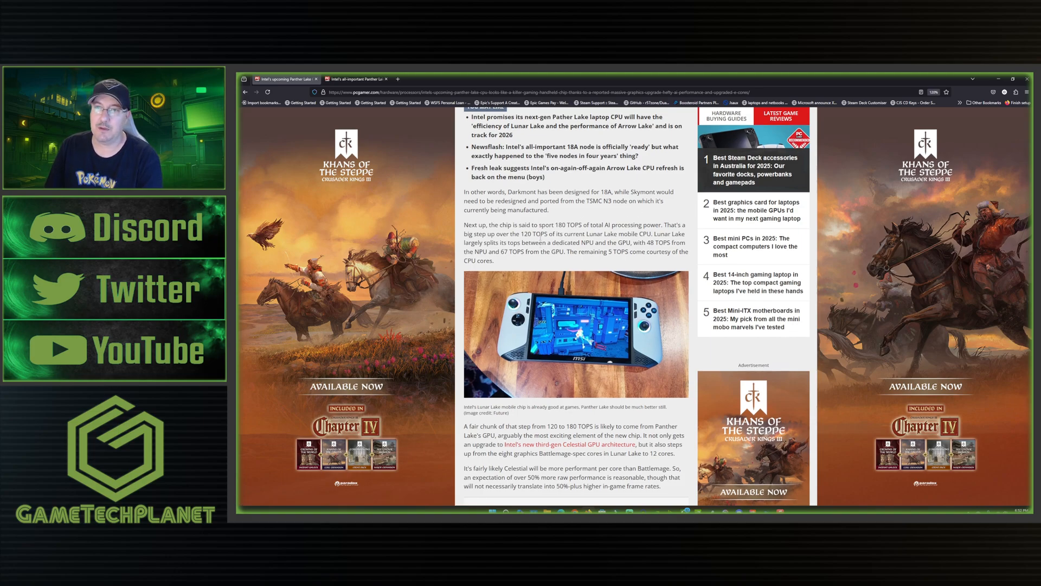
# Scroll to the Celestial GPU paragraphs, newsletter box and Cougar Cove P-cores paragraph.
pyautogui.scroll(-3)
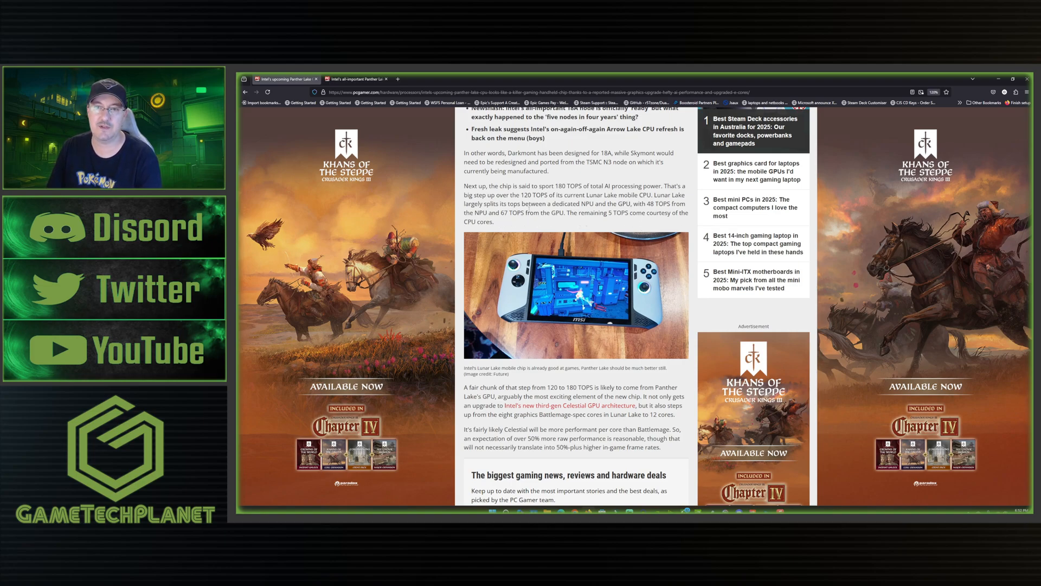
pyautogui.scroll(-3)
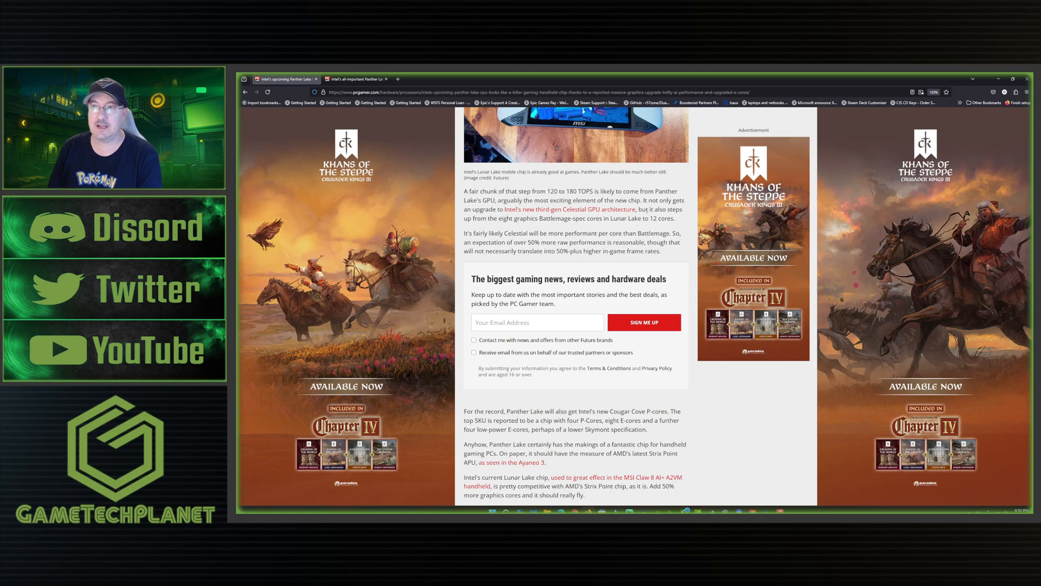
pyautogui.moveTo(567, 209)
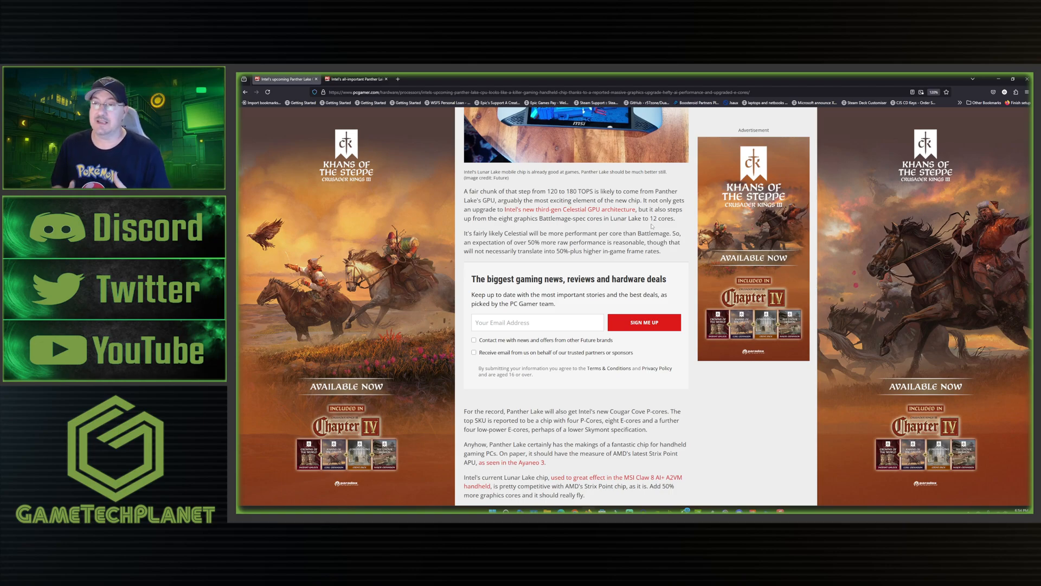
pyautogui.moveTo(439, 249)
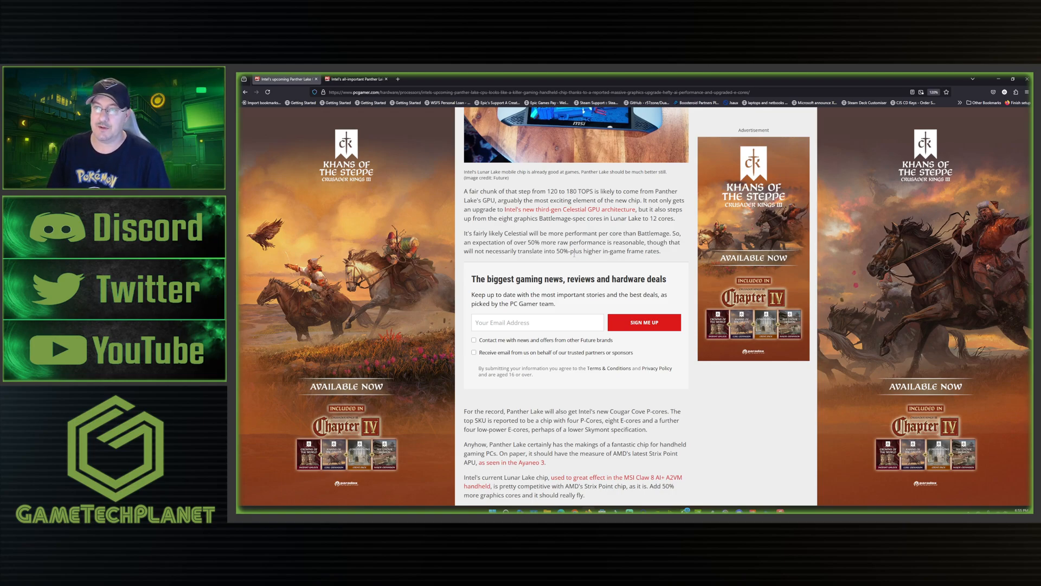
# Scroll to the article's end with Best CPU links, Jeremy Laird's bio and Conversation heading.
pyautogui.scroll(-3)
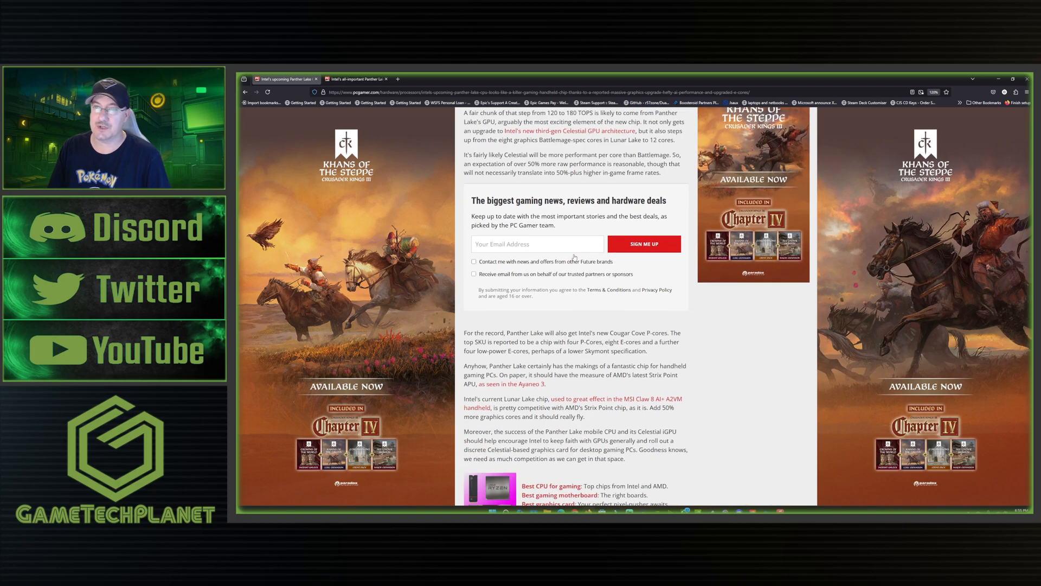
pyautogui.scroll(-3)
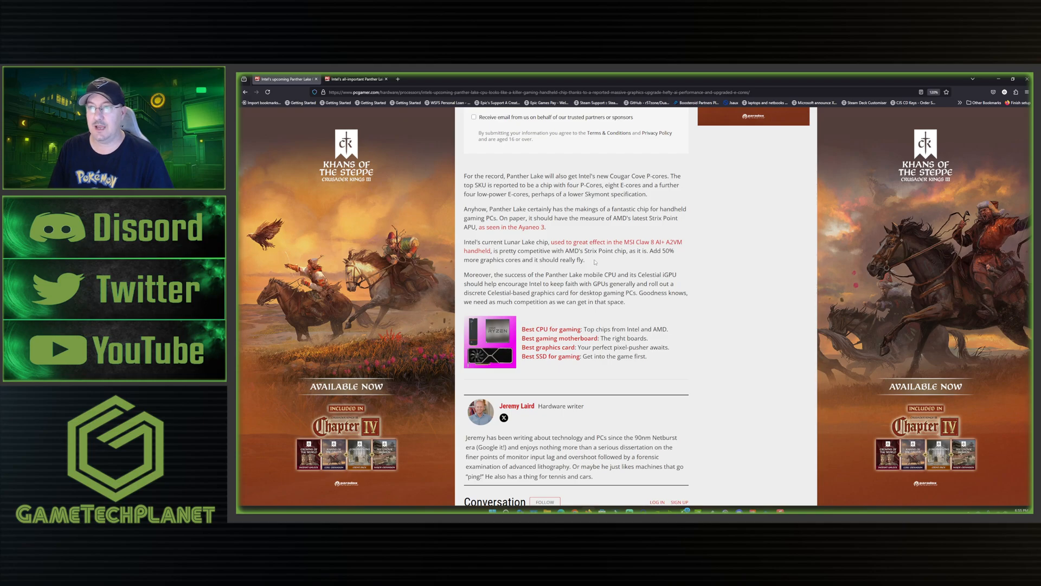
pyautogui.moveTo(608, 262)
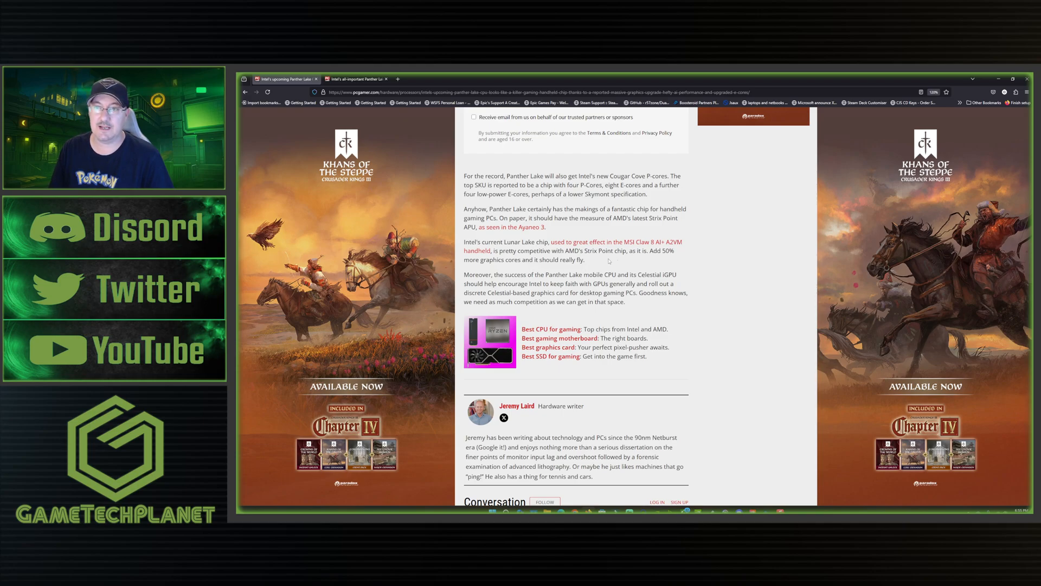